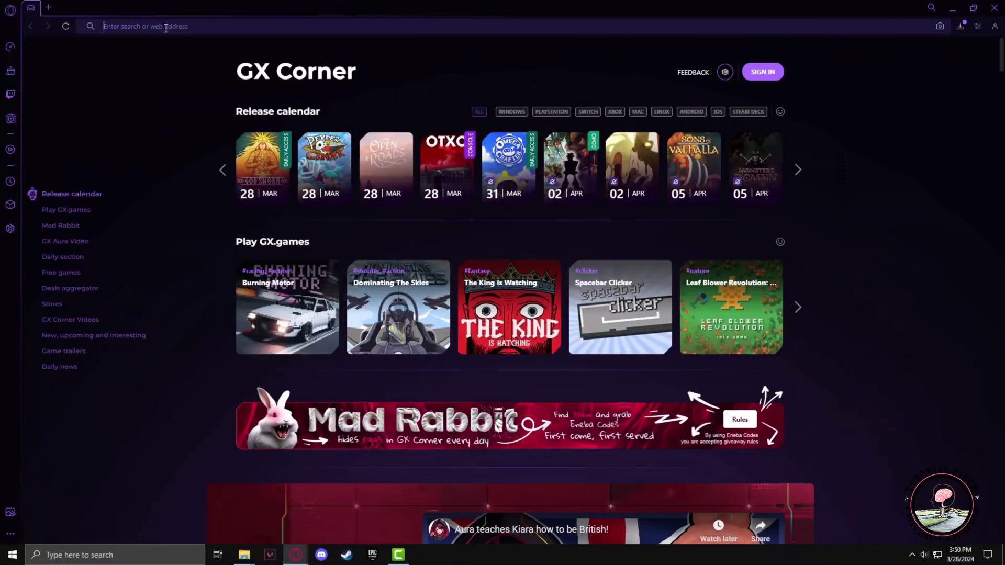
- Search Google for 'roblox' and go to the official Roblox site from the top result
type("roblox")
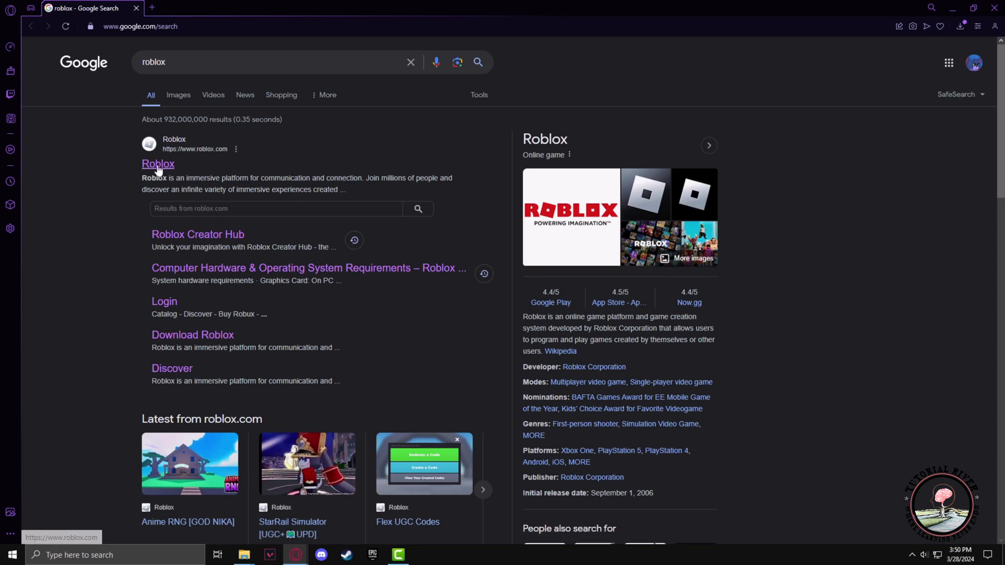
left_click(158, 163)
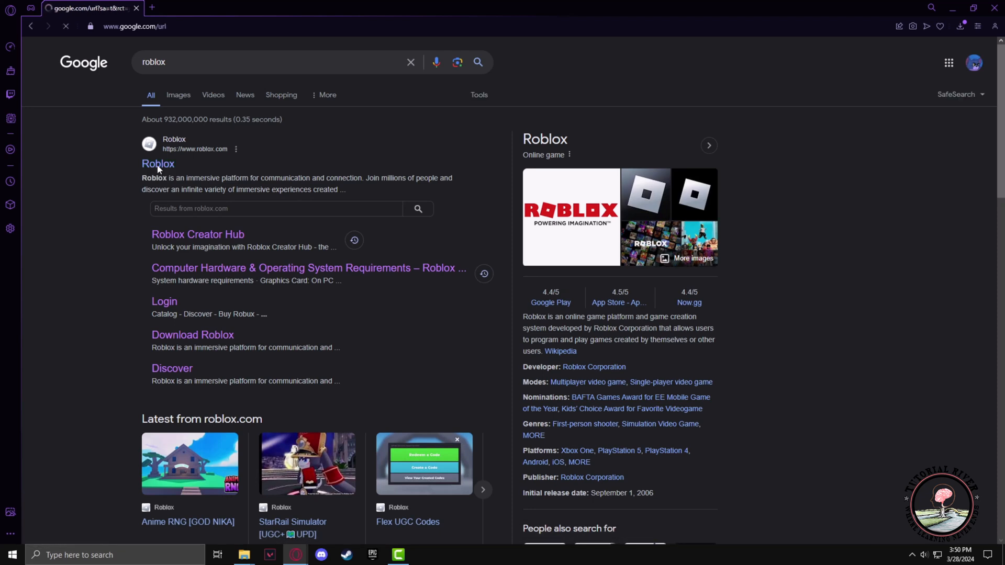
- Go to the account's My Settings page via the gear menu's Settings entry
left_click(158, 163)
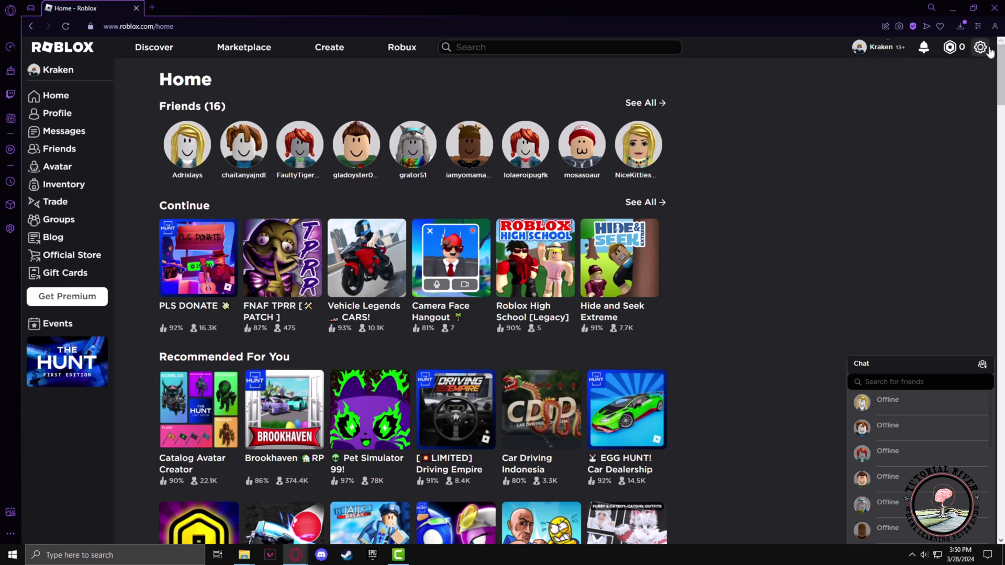
left_click(980, 47)
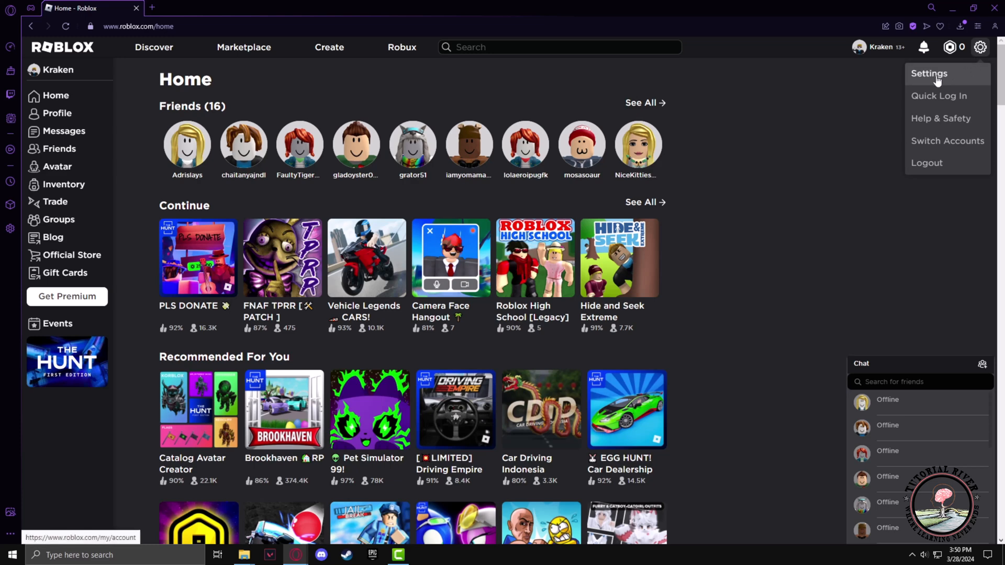
left_click(928, 73)
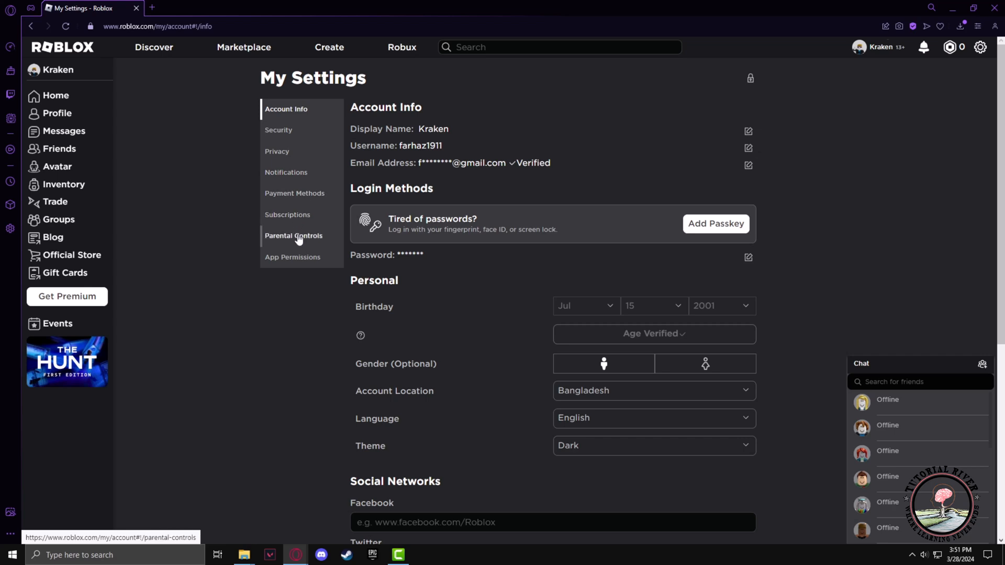
- Switch to Parental Controls and attempt to turn off Parent PIN, triggering the Account PIN prompt
left_click(293, 236)
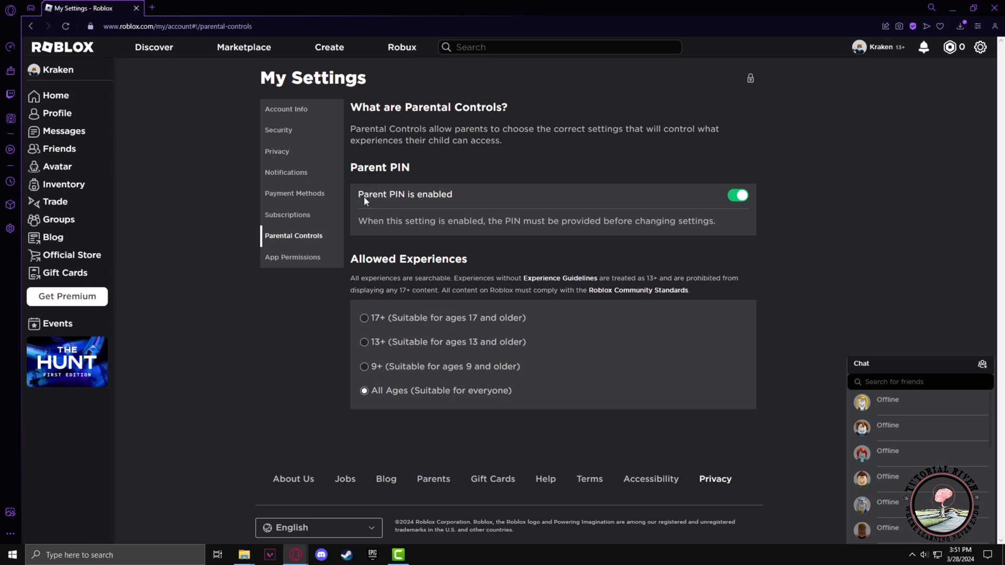
mouse_move(423, 204)
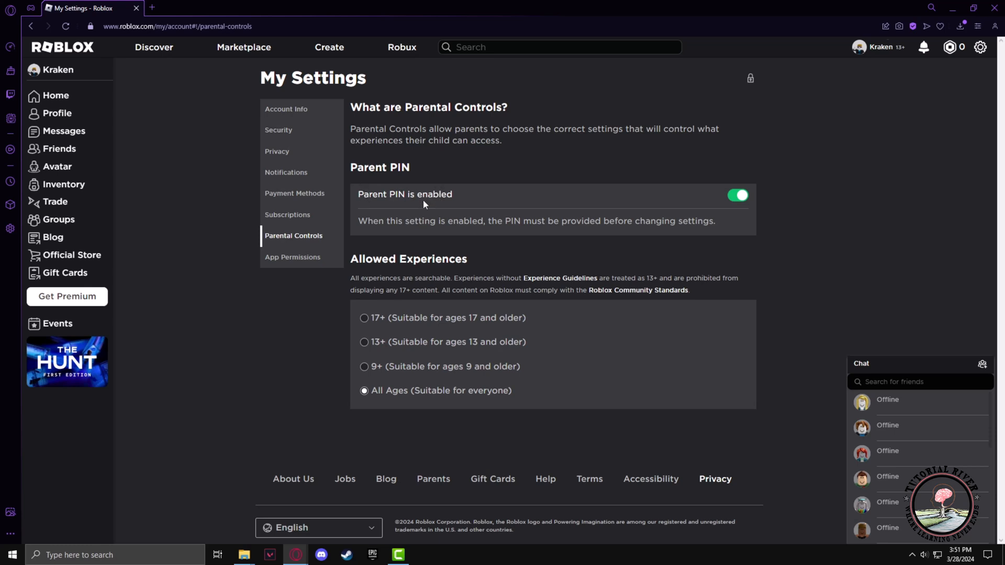
mouse_move(724, 222)
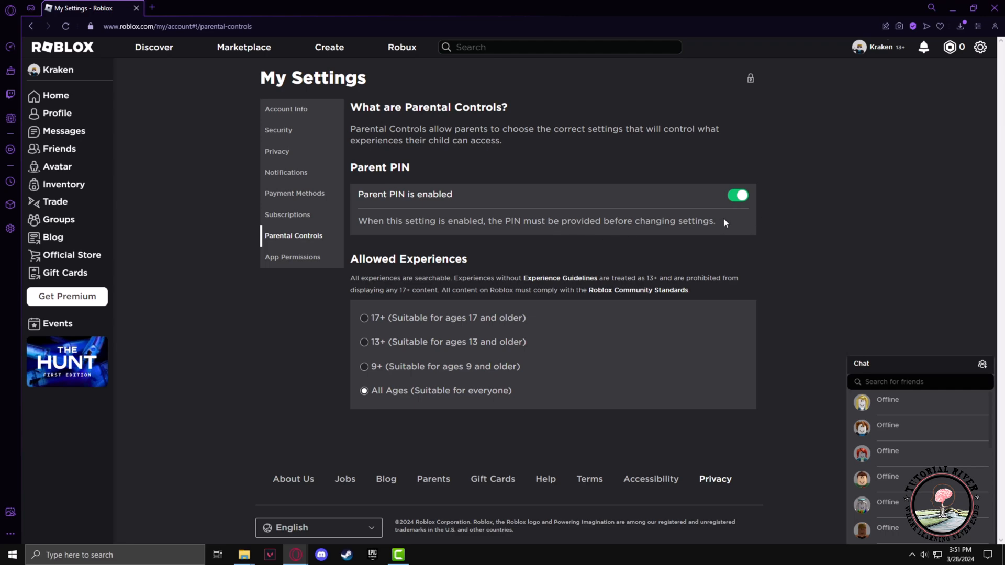
left_click(736, 196)
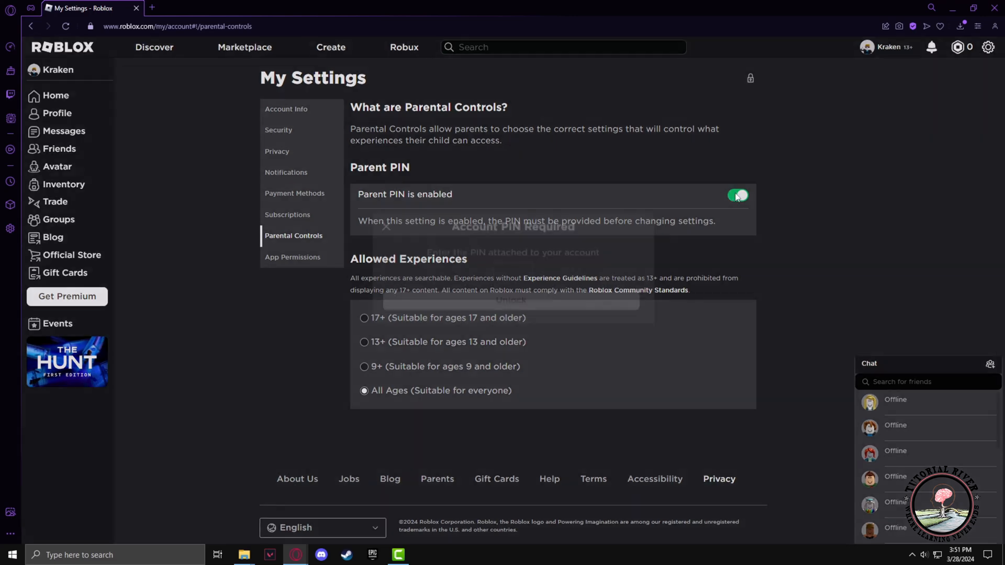
- Enter the account PIN and unlock the Parental Controls settings
left_click(736, 195)
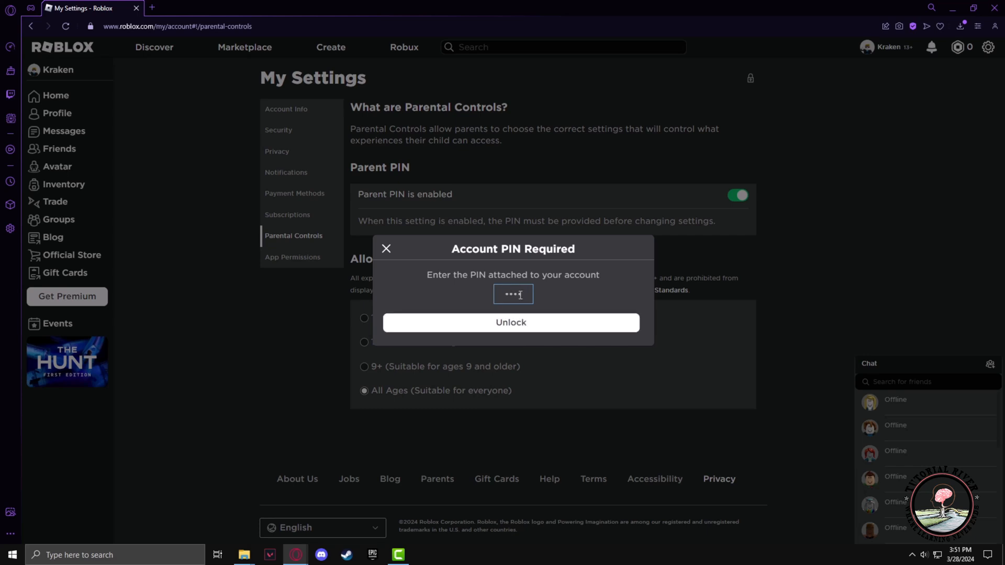
left_click(510, 323)
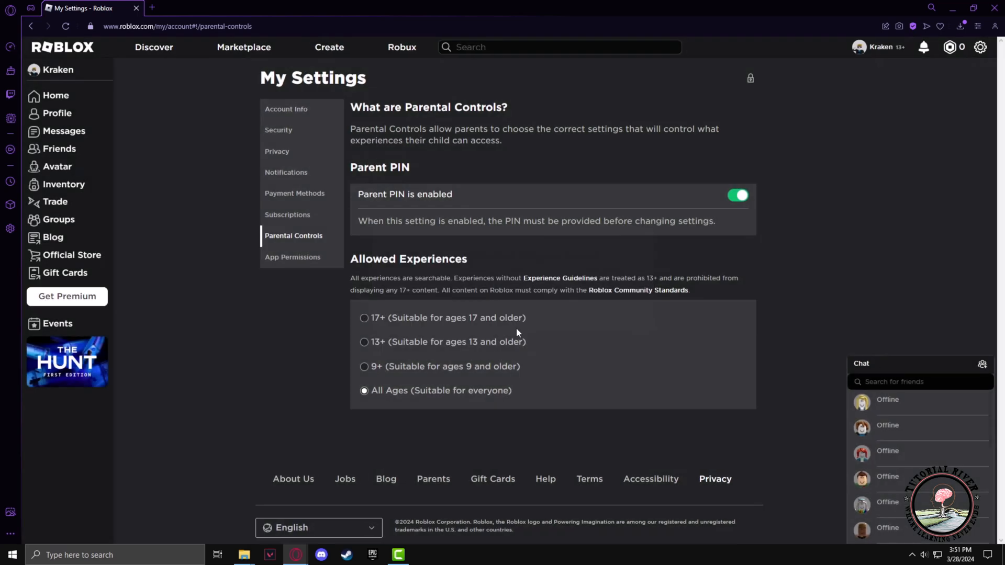
- Turn Parent PIN off so the page reads 'Parent PIN is disabled'
left_click(736, 195)
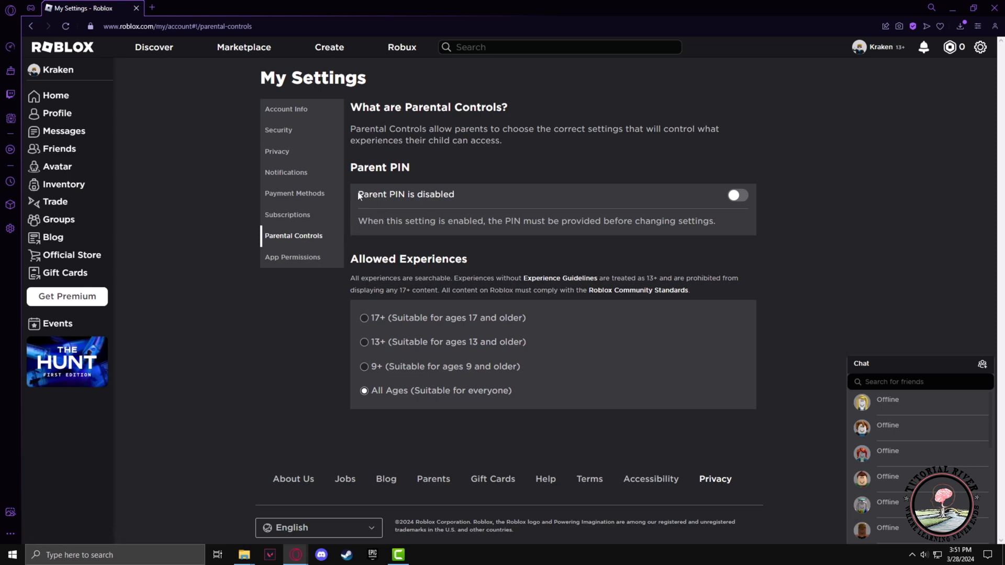
double_click(406, 195)
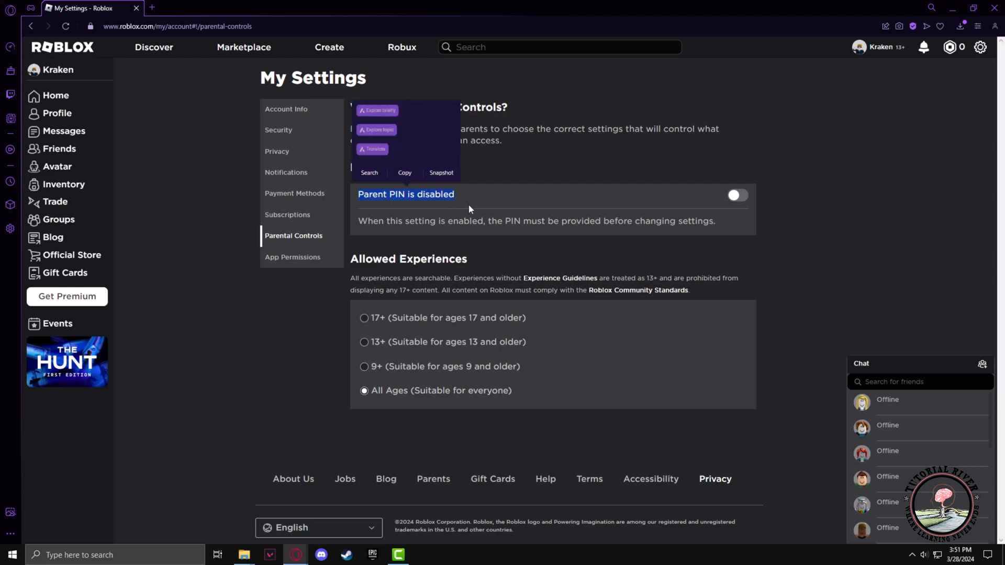